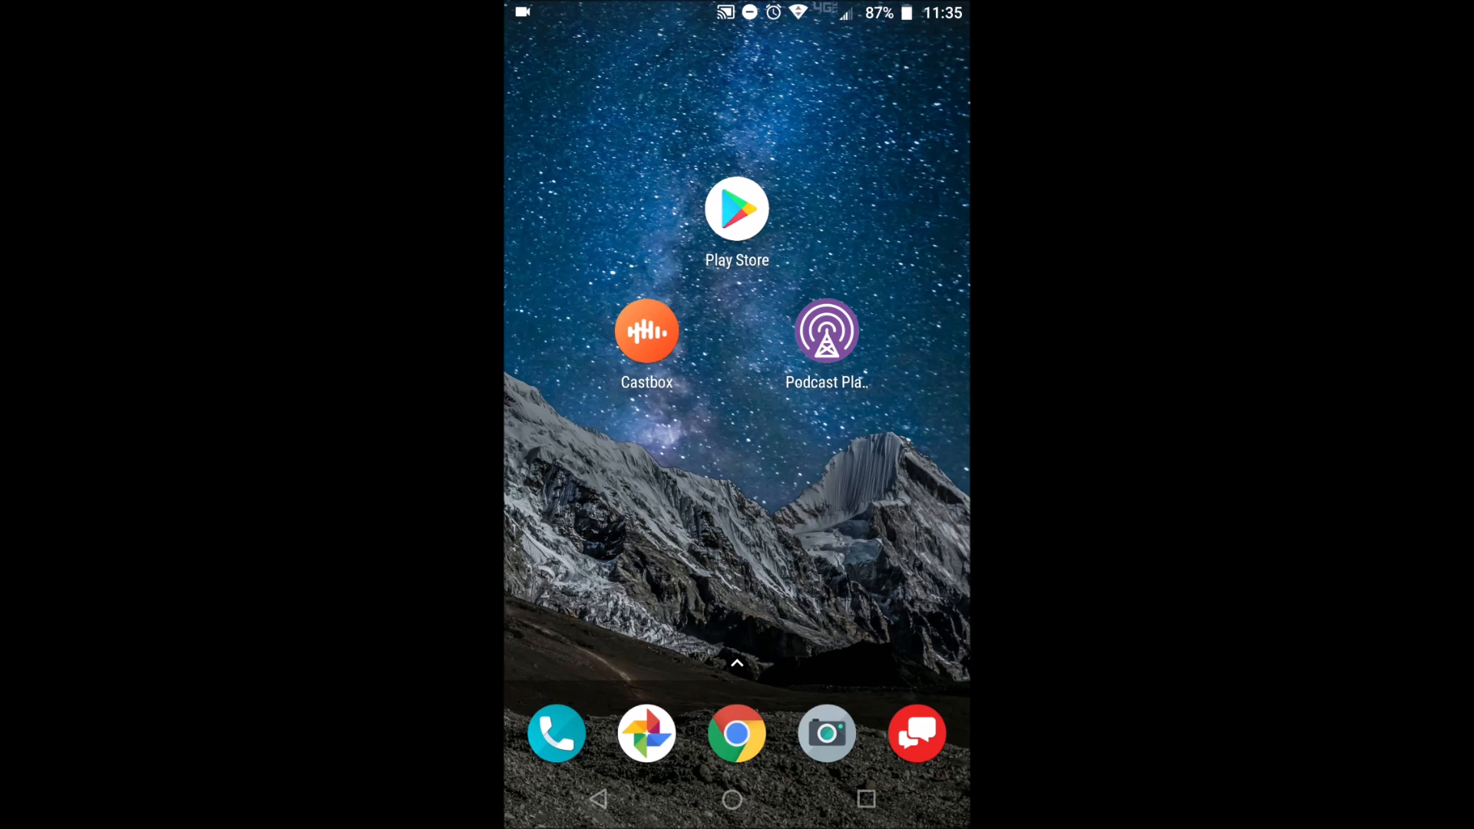
- Launch the Castbox podcast app, after briefly opening the Google Play store
left_click(736, 208)
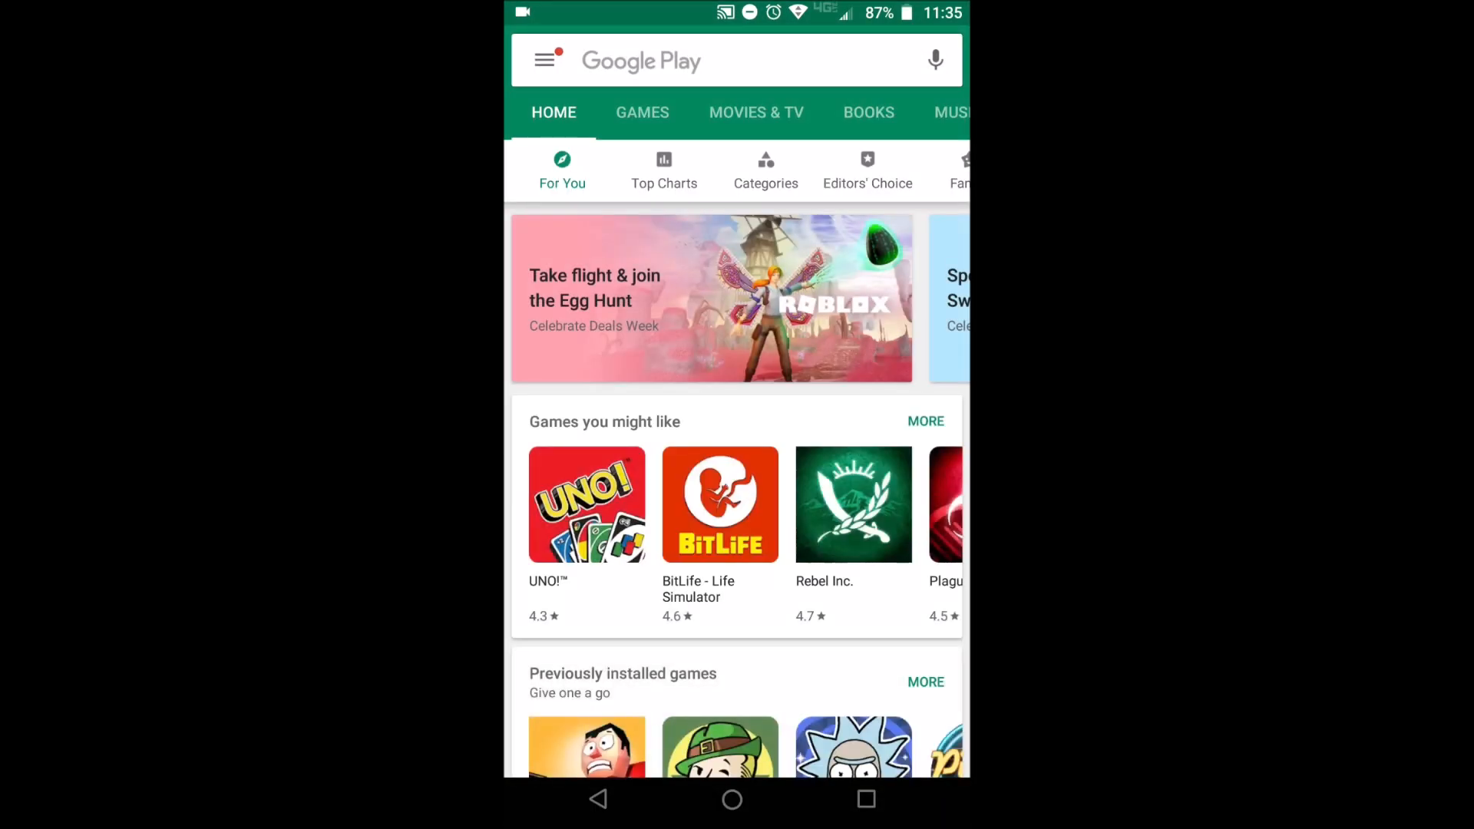
type("c")
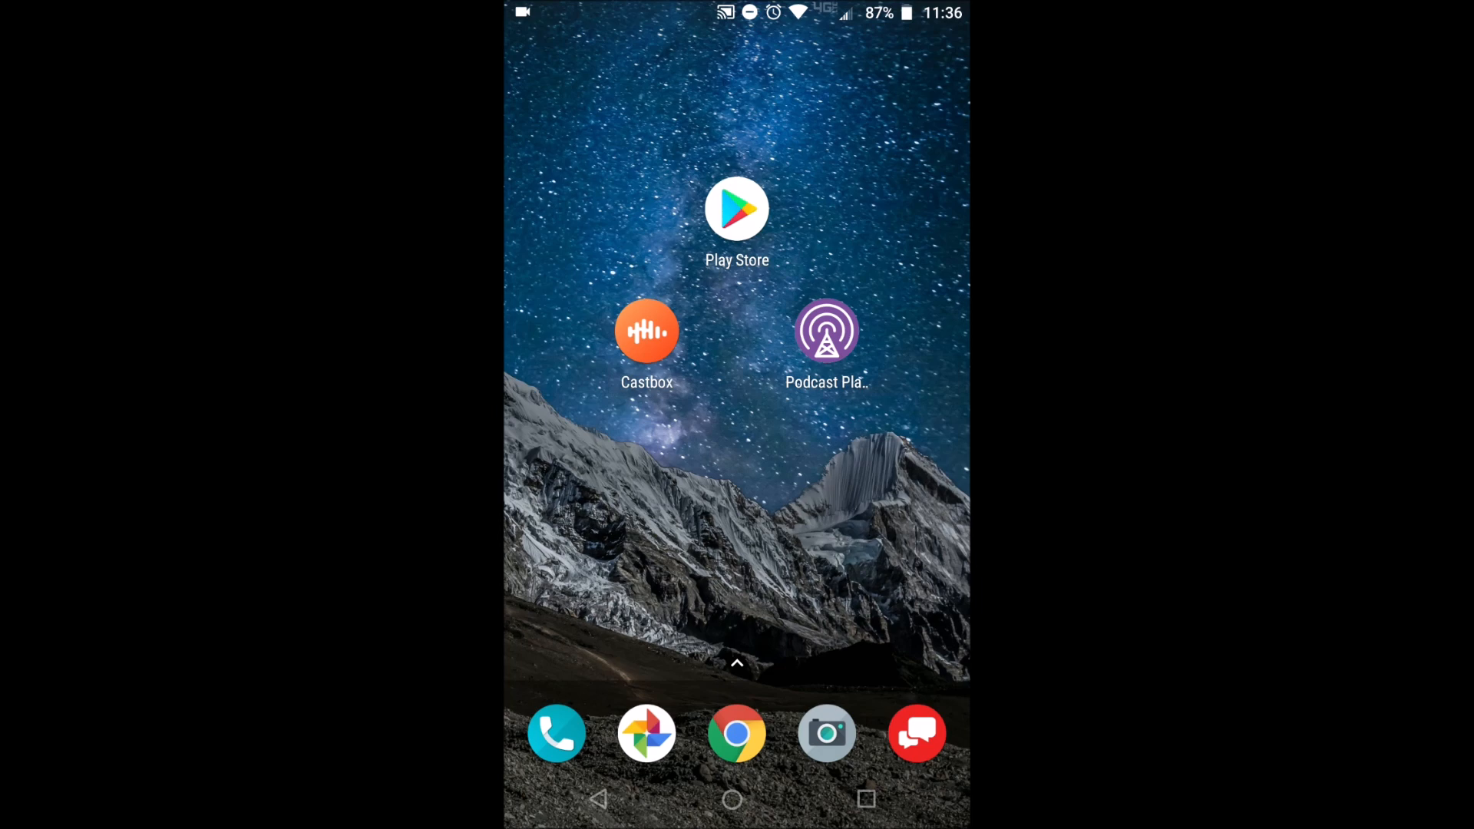
left_click(646, 330)
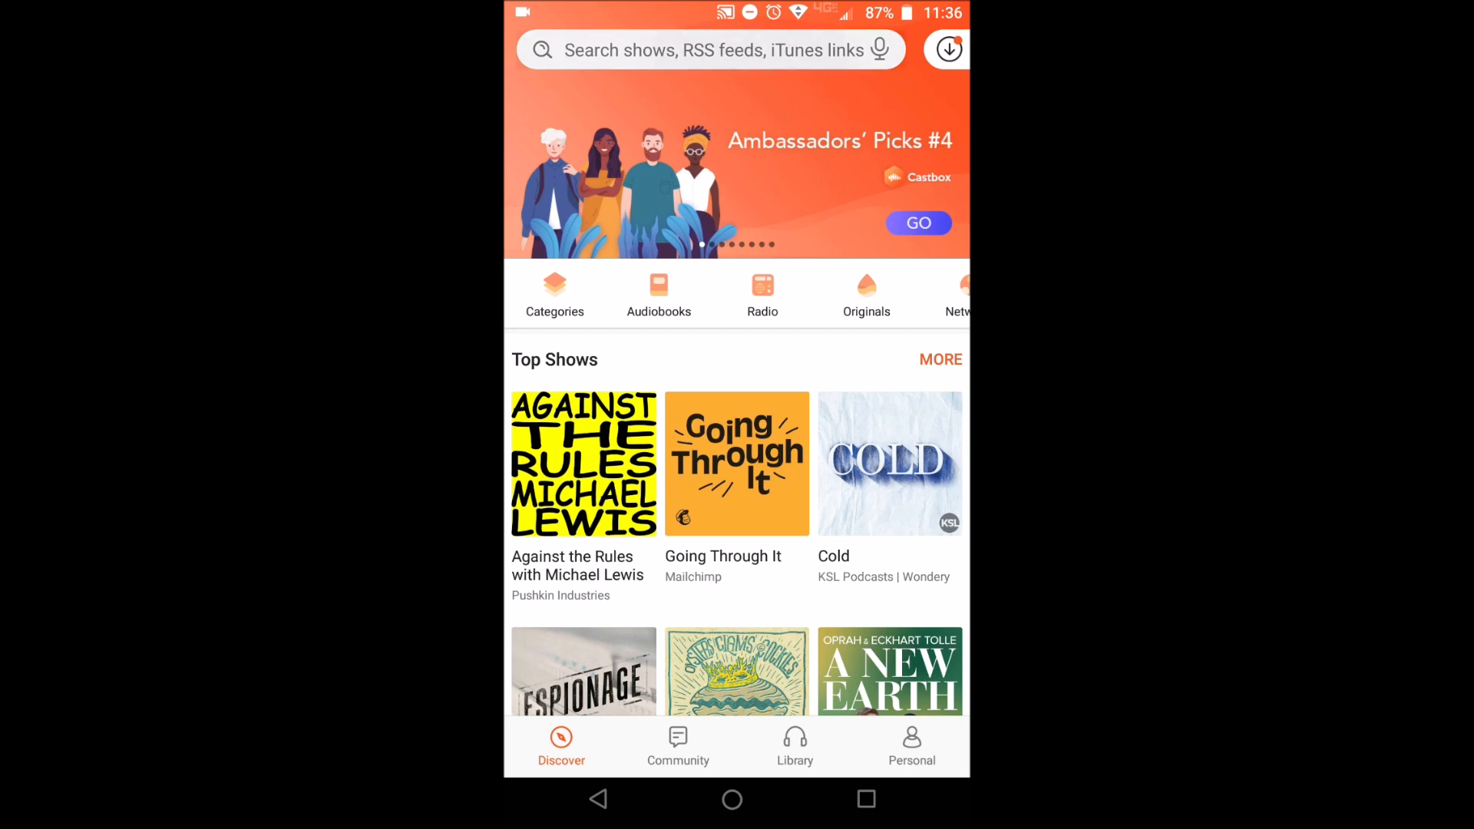
- Search Castbox for "computers, c" and open the Computers, Coffee and Curriculum show
left_click(709, 50)
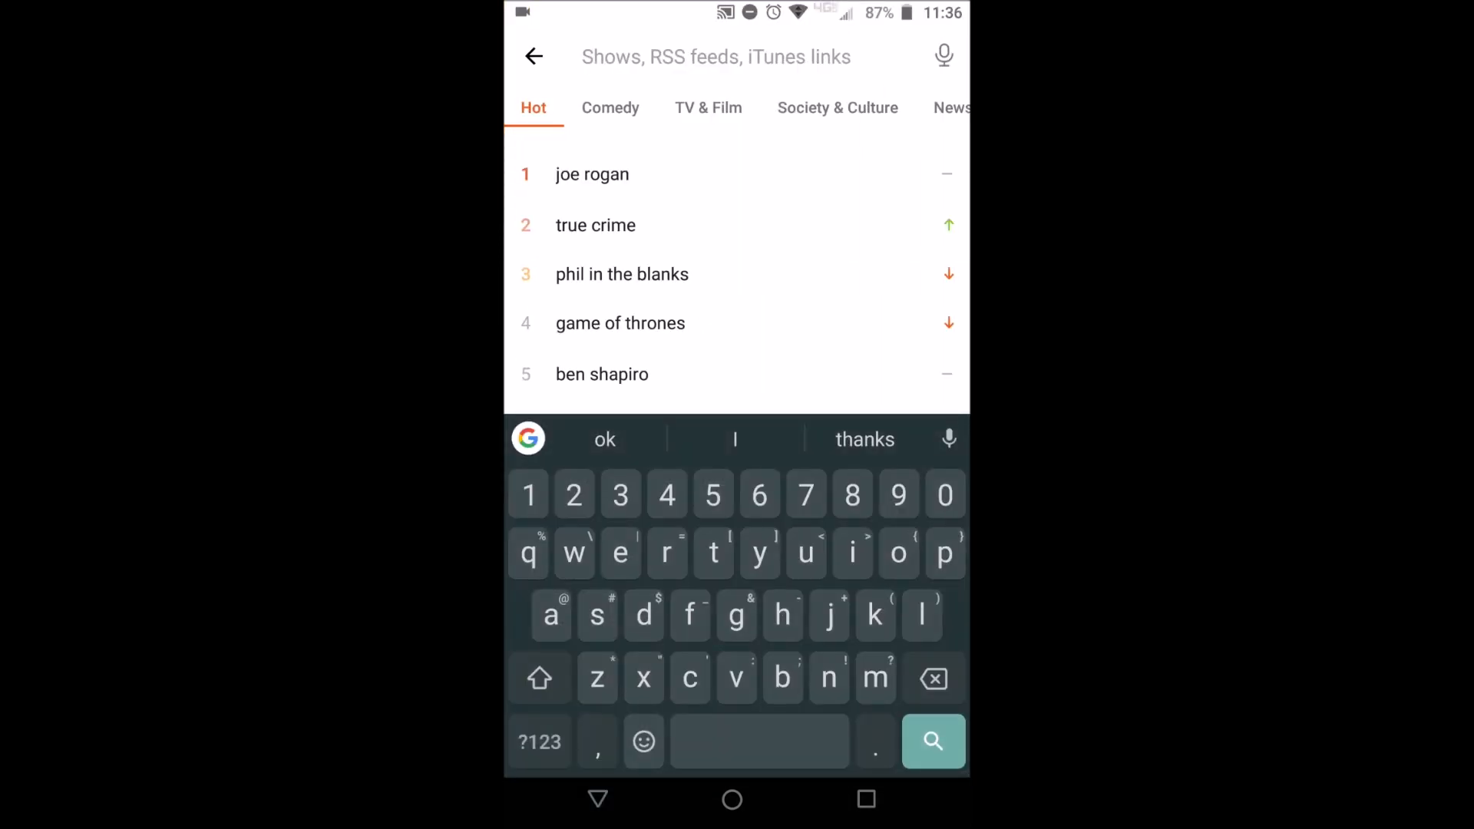
type("c")
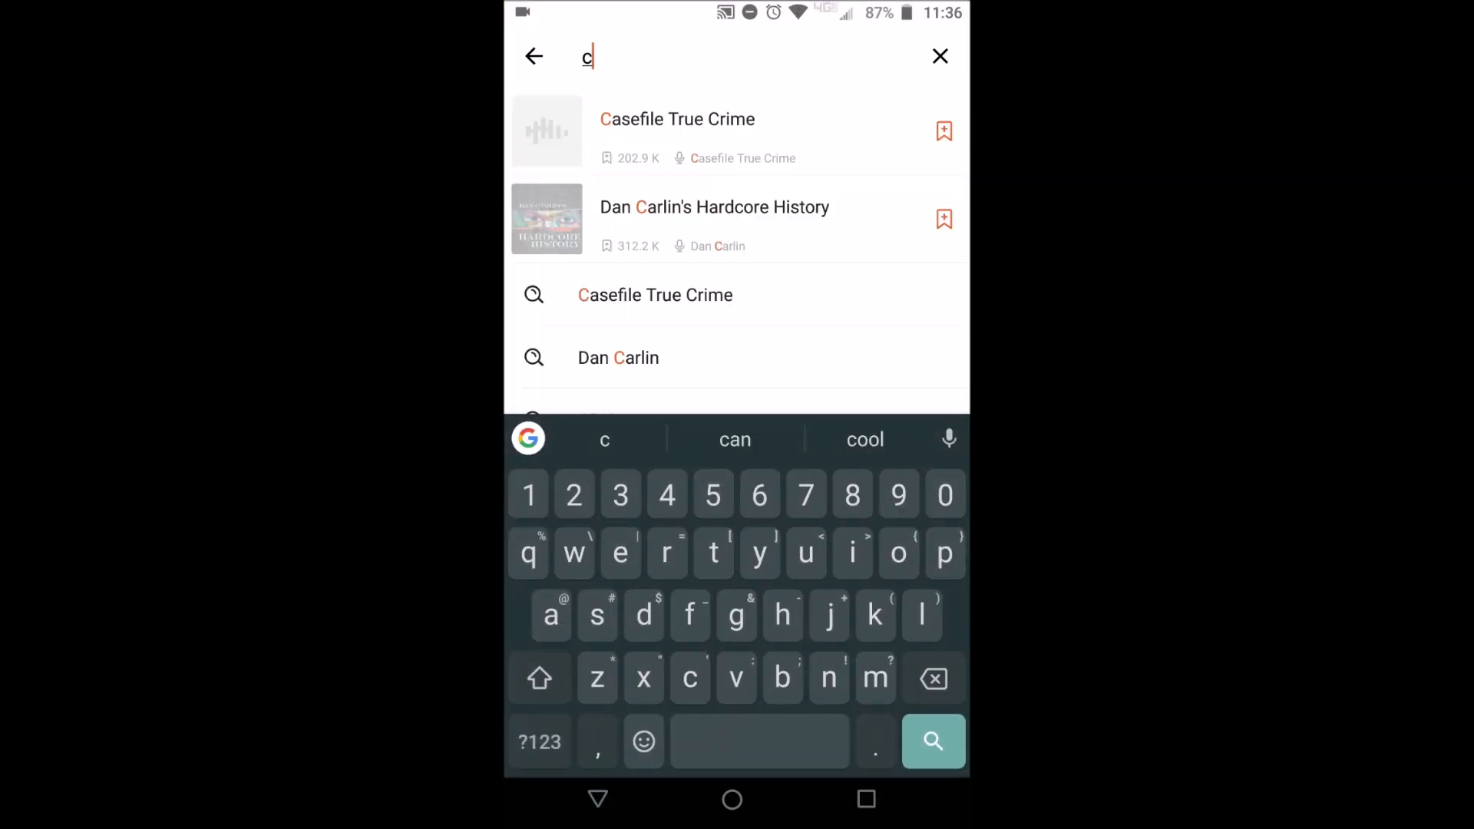
type("omp")
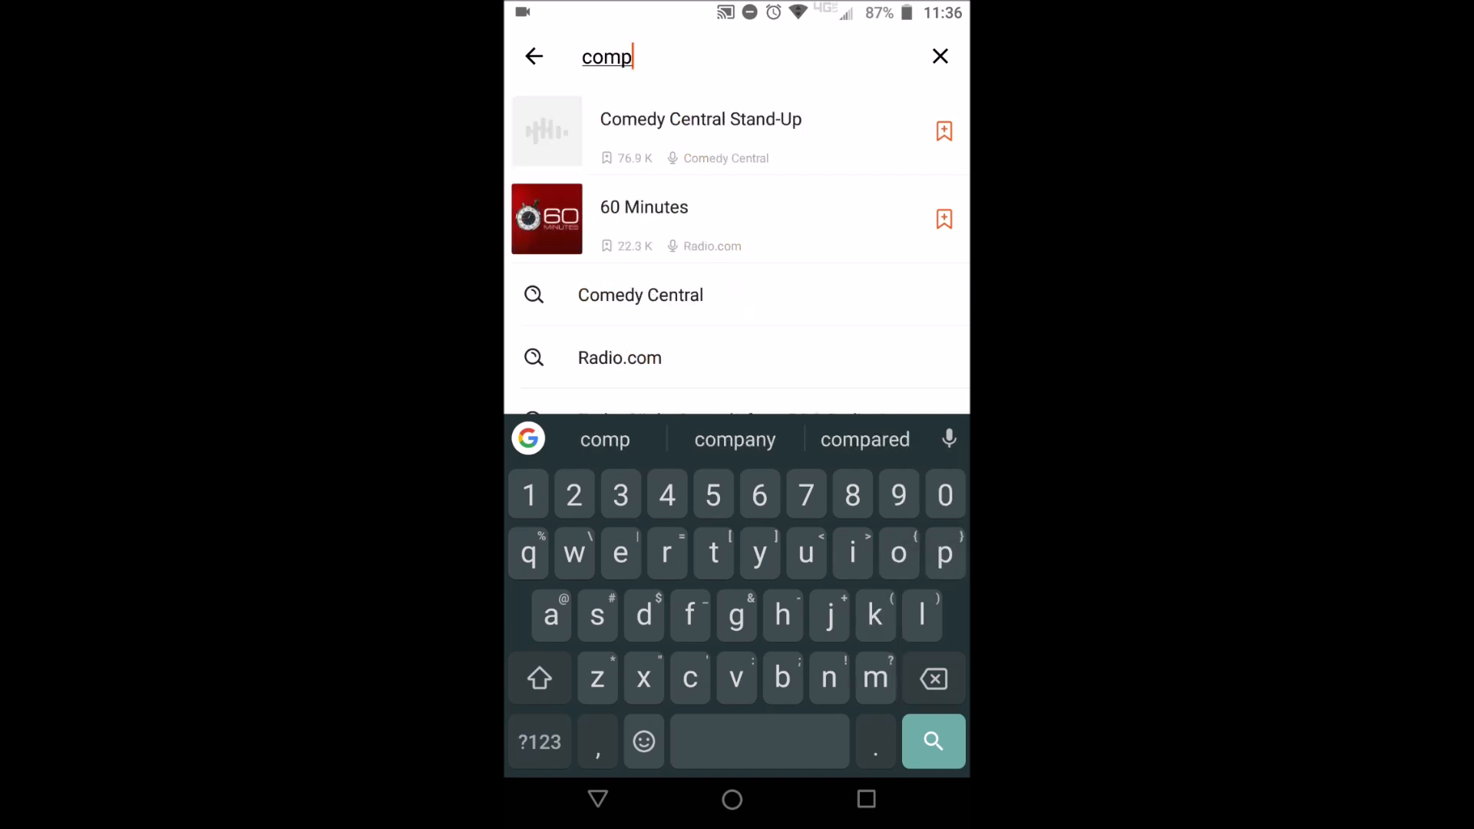
type("uters,")
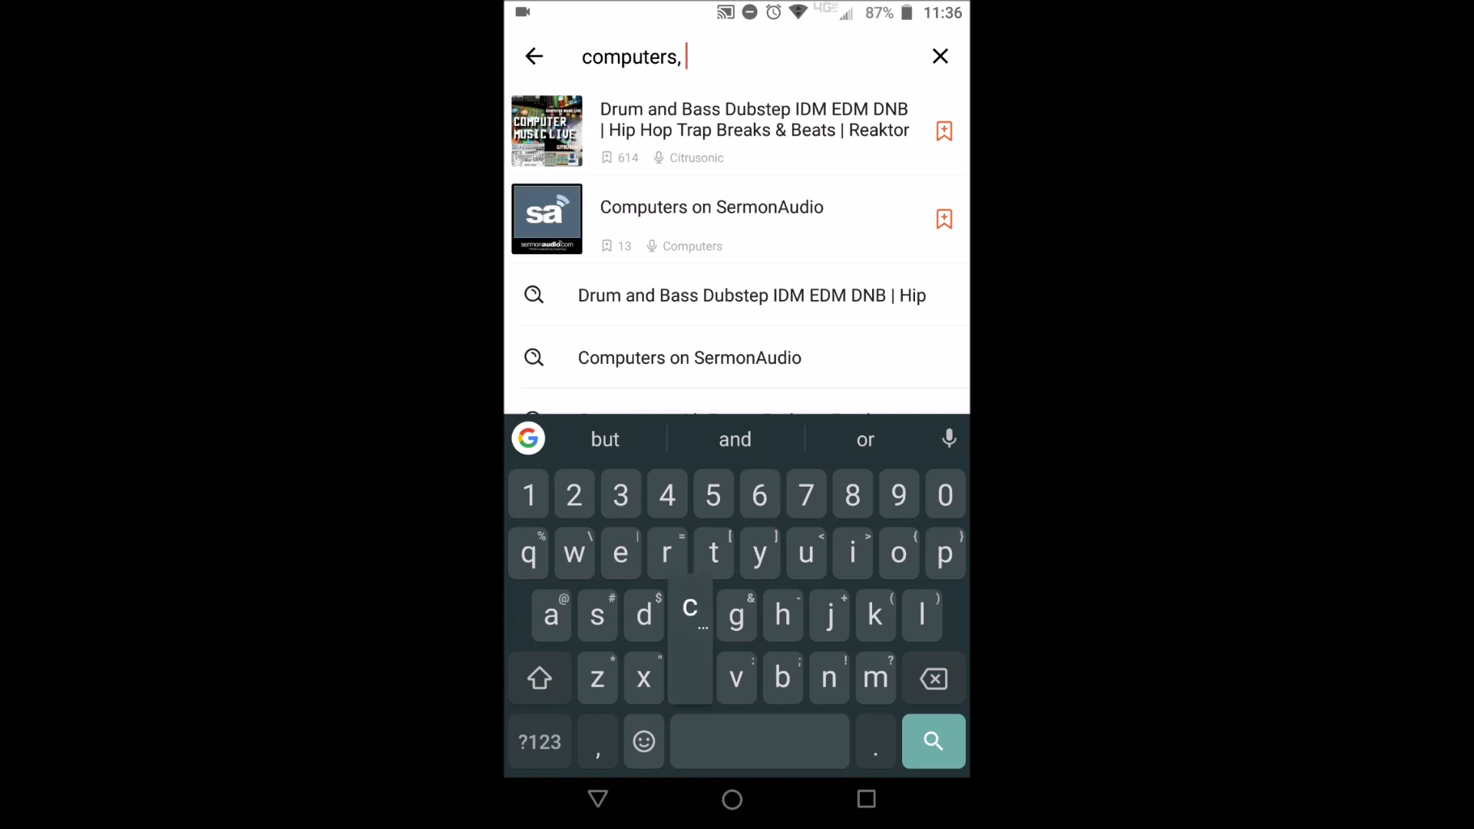
type("c")
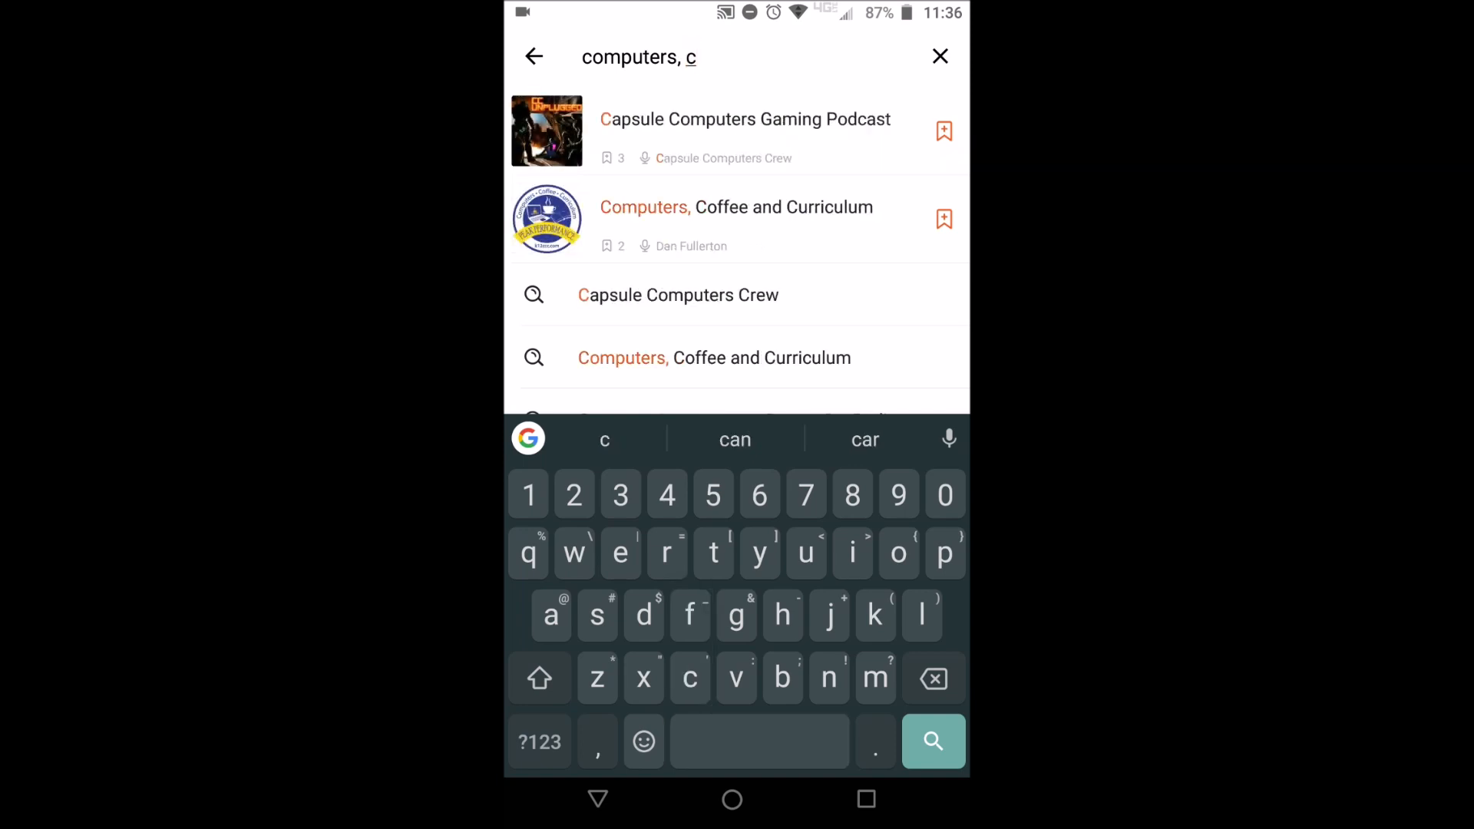
left_click(735, 206)
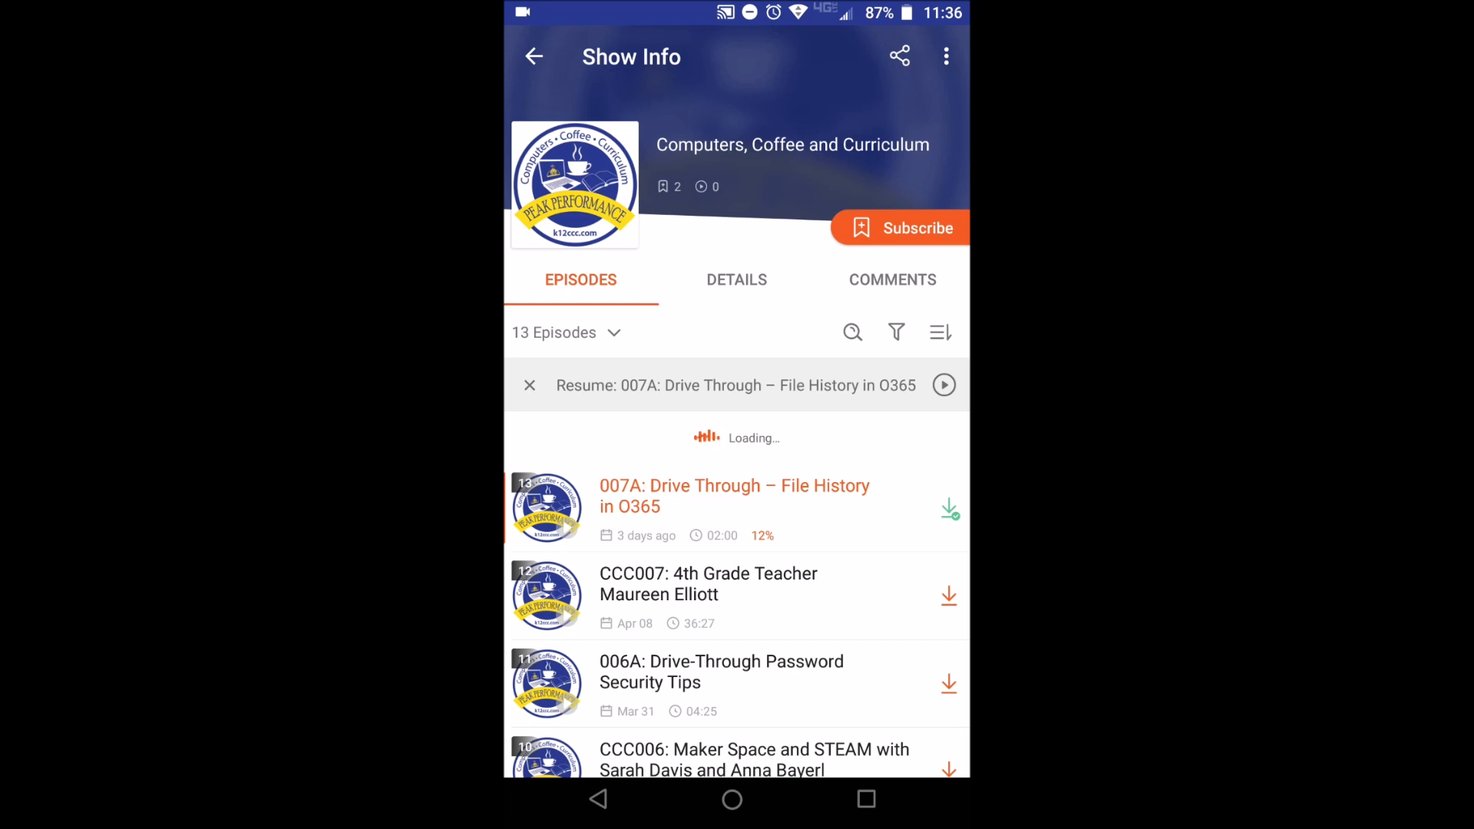
- Subscribe to Computers, Coffee and Curriculum from its Show Info page
left_click(898, 228)
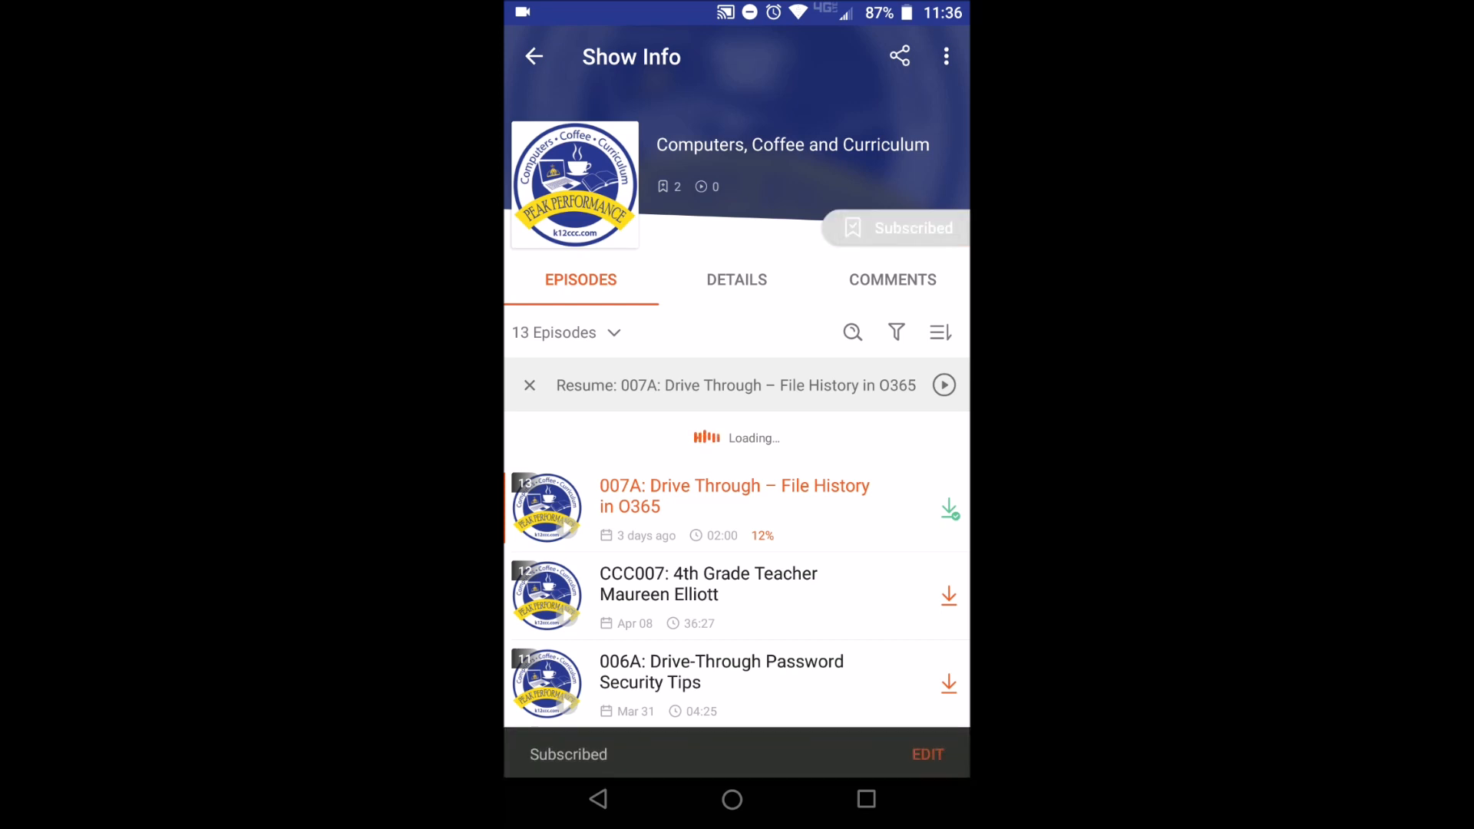
left_click(946, 56)
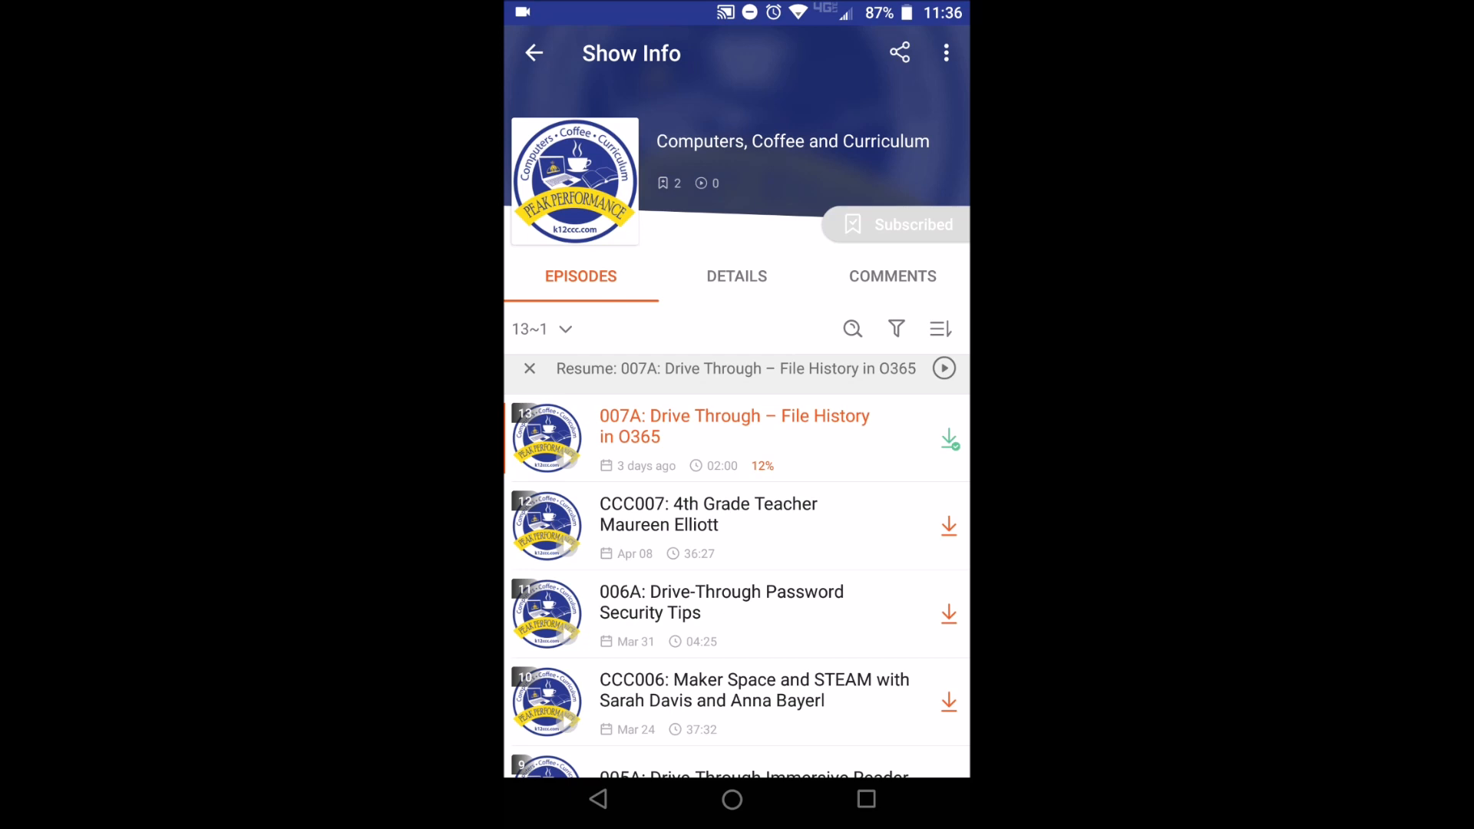
- Download episode CCC007: 4th Grade Teacher Maureen Elliott and open its episode page
left_click(949, 525)
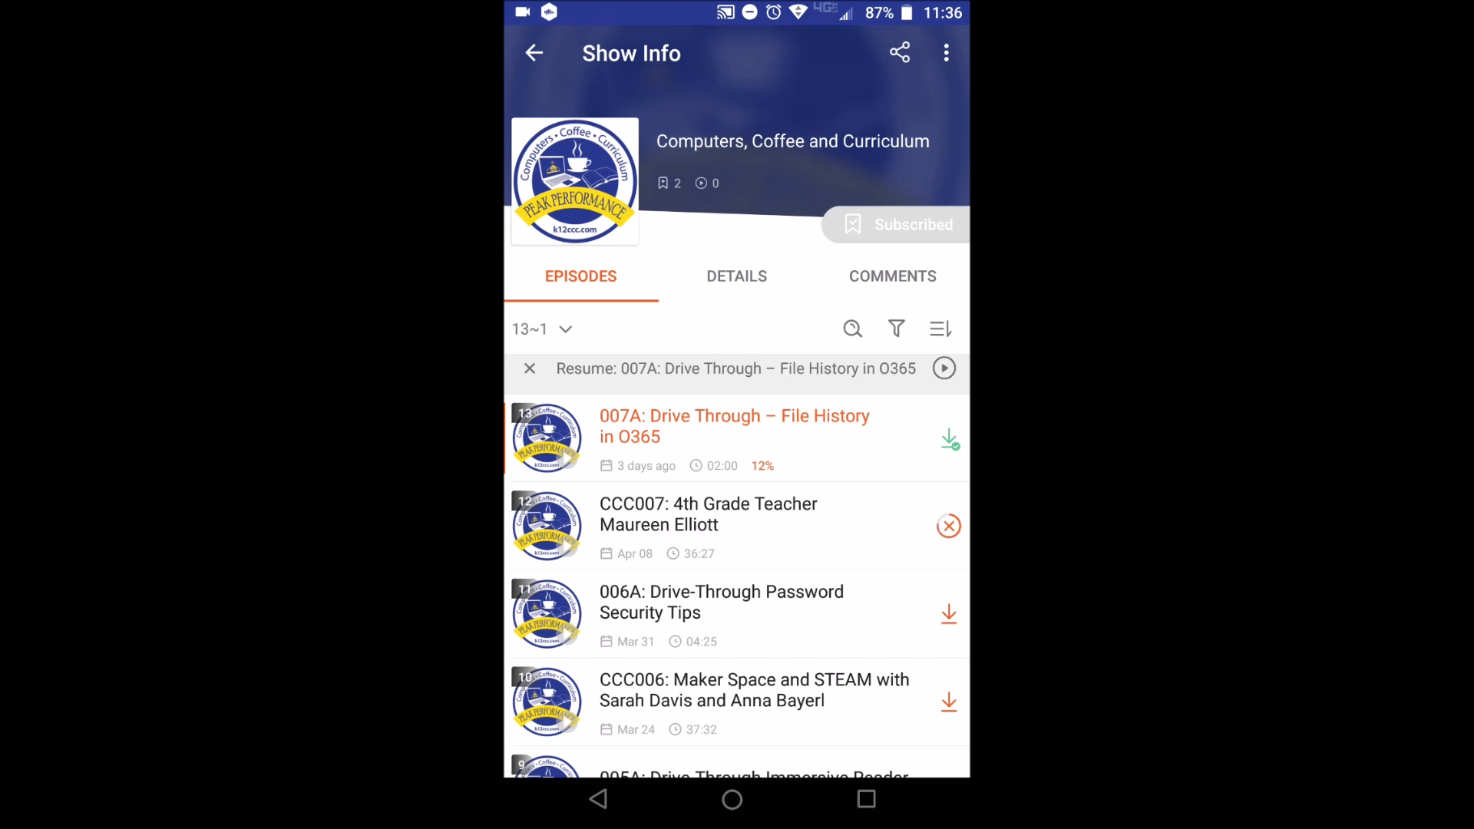
left_click(948, 525)
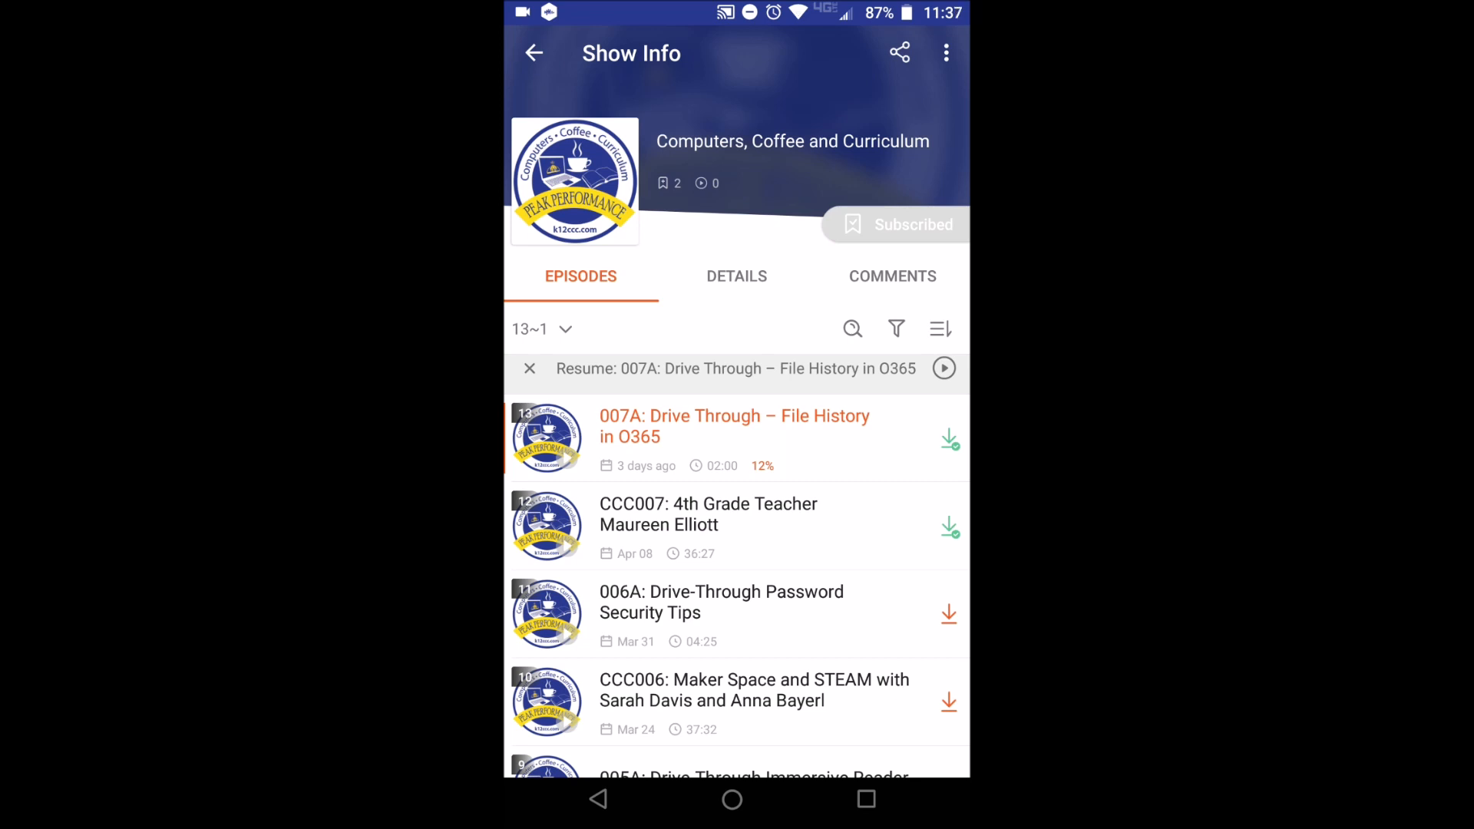
left_click(708, 514)
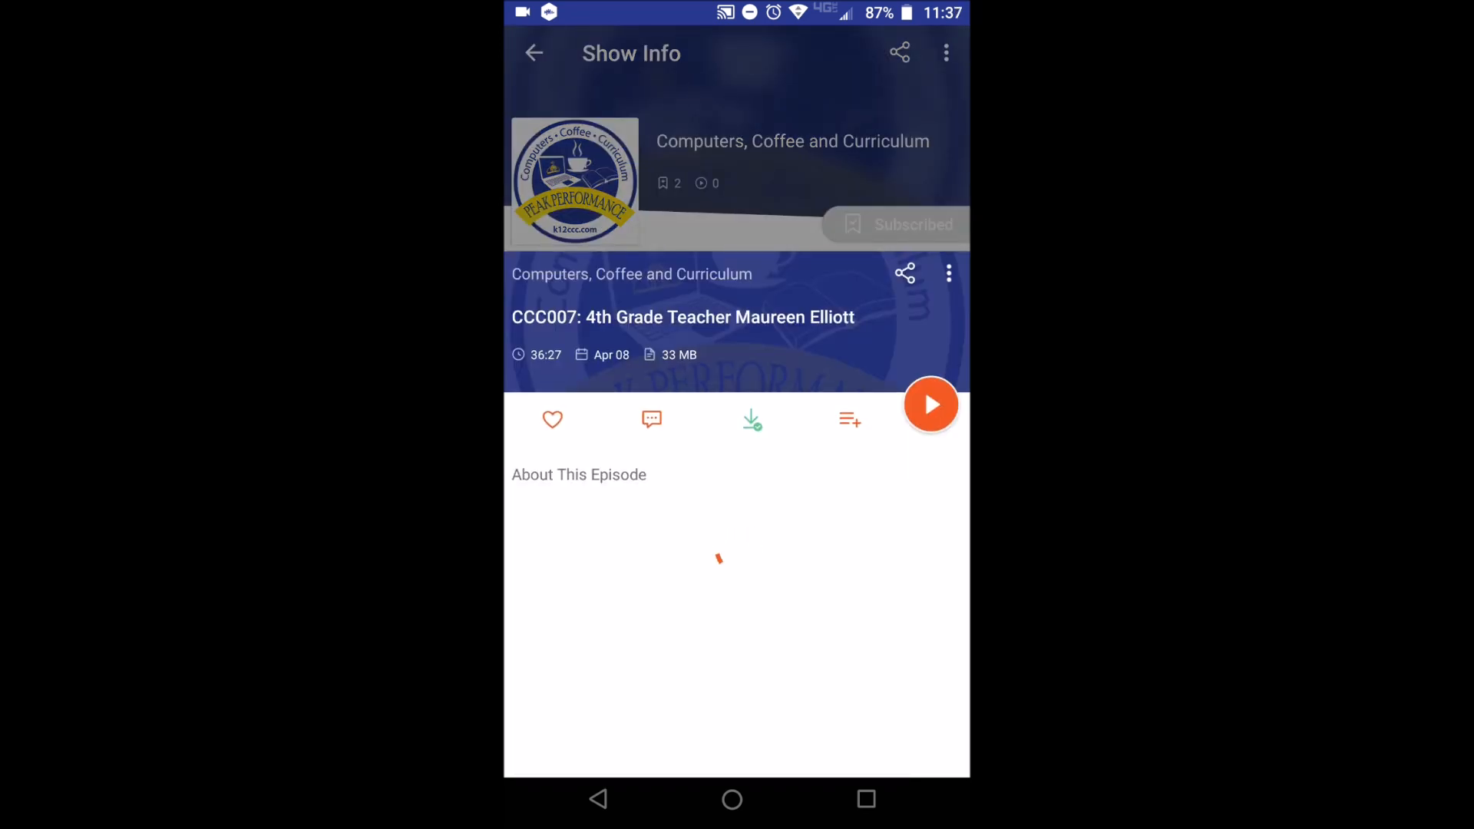